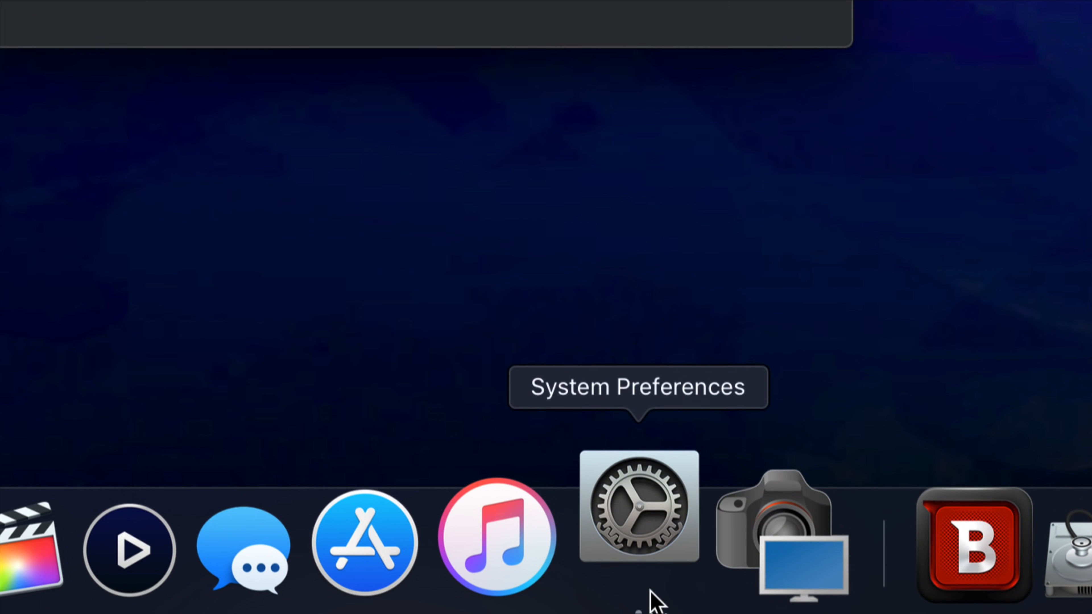
# Step: Launch System Preferences from the Dock to reach the Time Machine pane
pyautogui.click(637, 507)
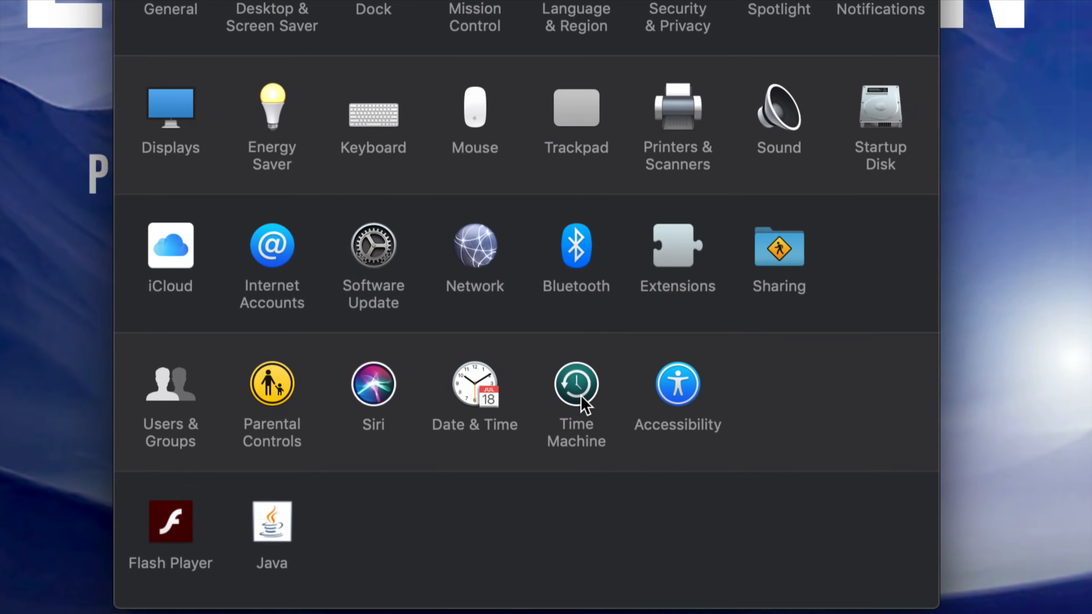
pyautogui.click(574, 383)
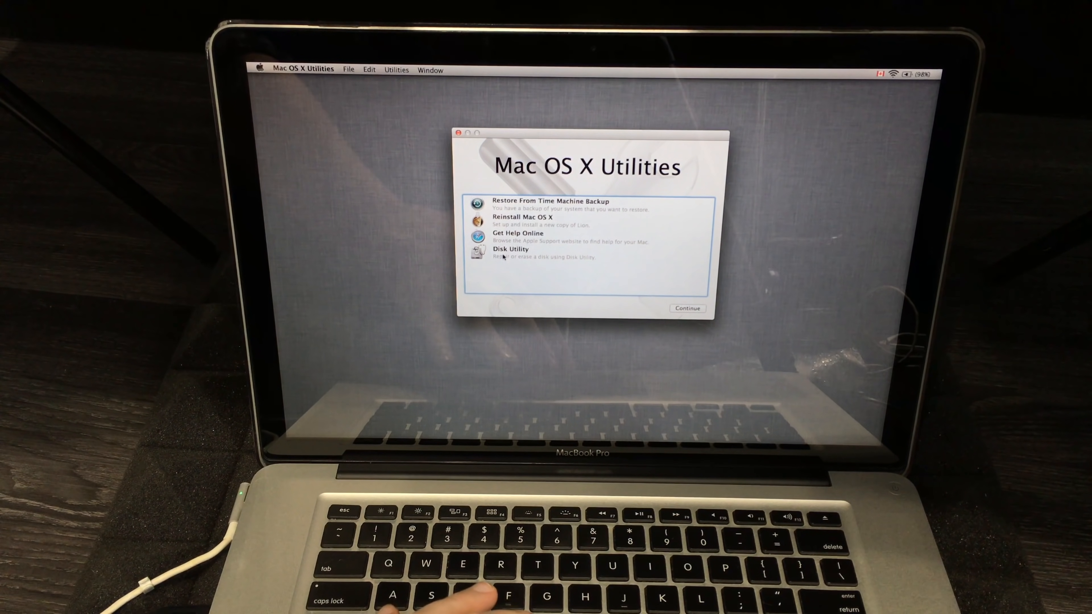
# Step: Launch Disk Utility from Mac OS X Utilities and select the internal 1 TB Crucial SSD
pyautogui.click(511, 250)
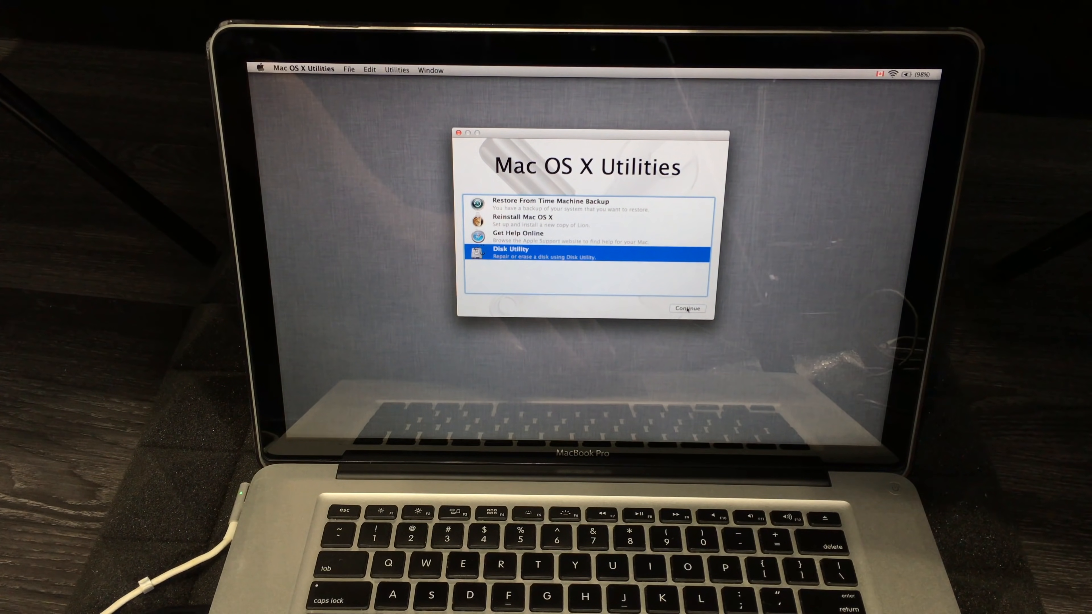
pyautogui.click(686, 309)
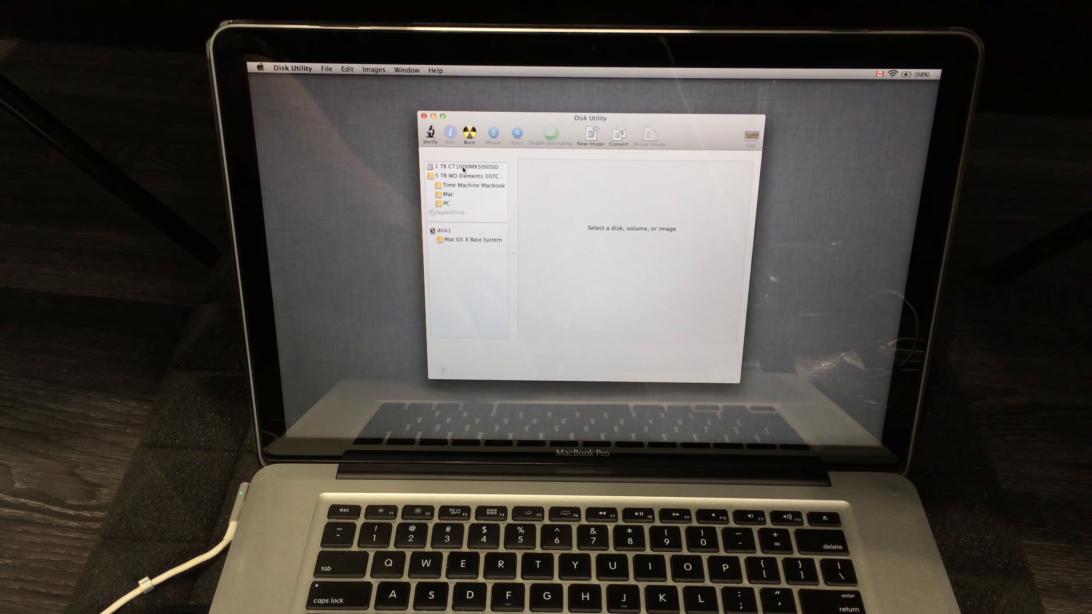
pyautogui.click(467, 167)
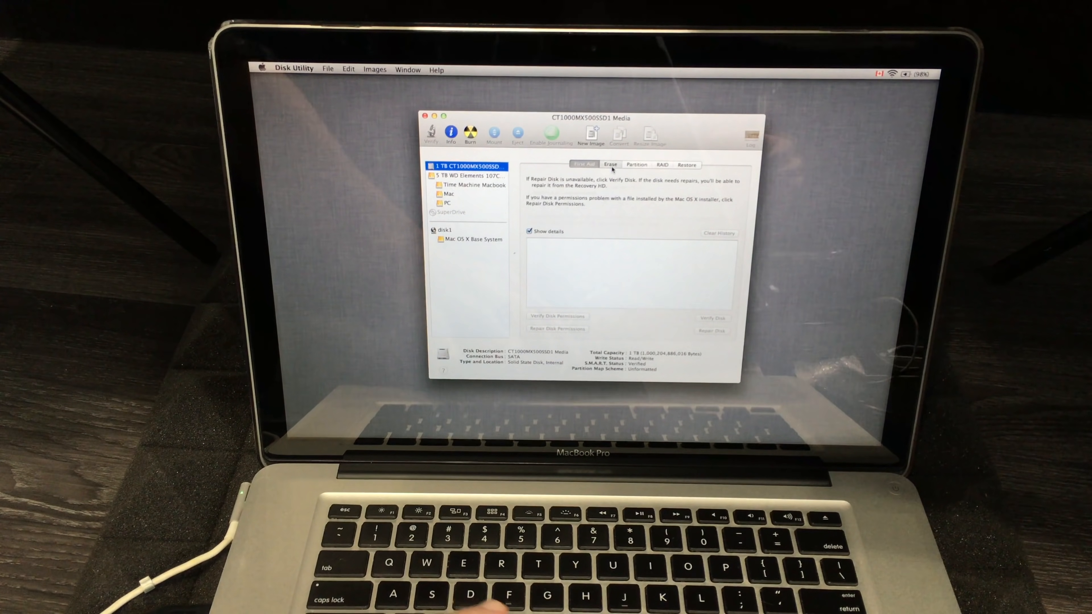
# Step: Prepare to erase the 1 TB SSD as Mac OS Extended (Journaled) named 'Macbook Pro HDD'
pyautogui.click(609, 165)
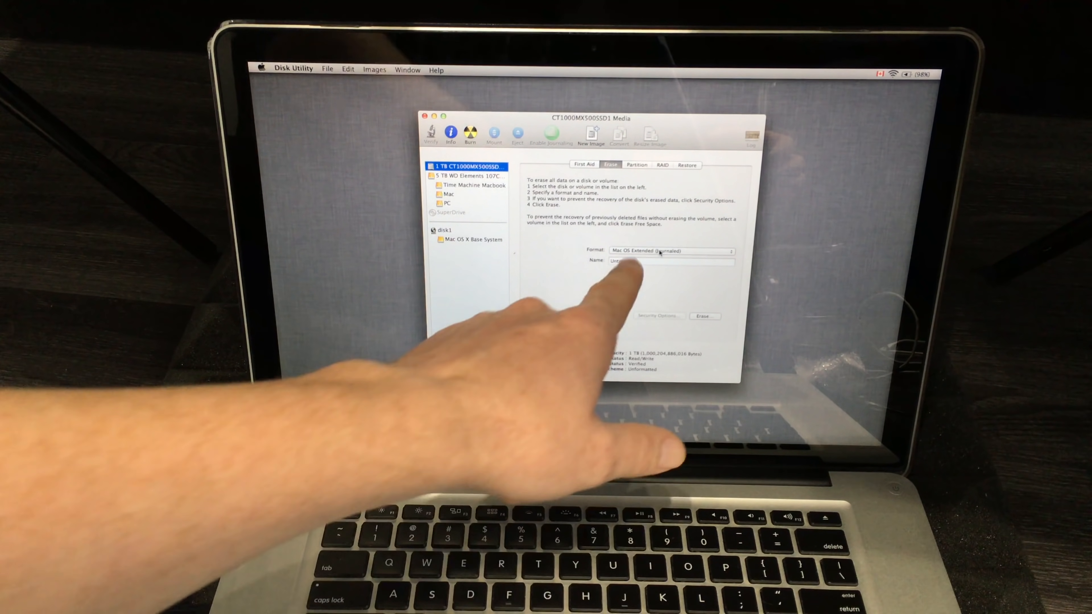
pyautogui.moveTo(665, 270)
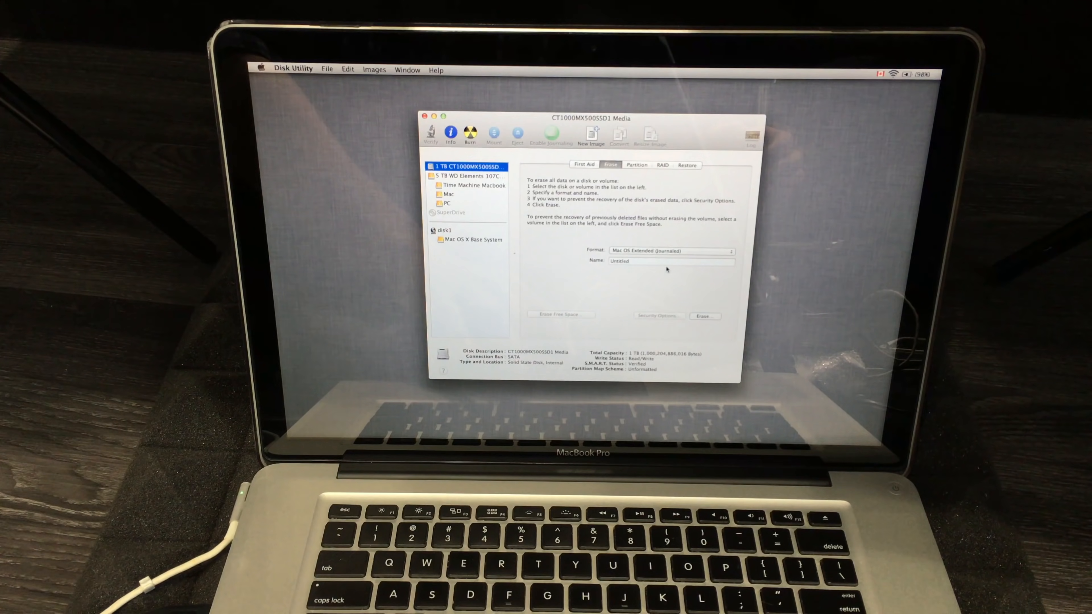
pyautogui.click(671, 260)
pyautogui.write('Macbook Pro HDD')
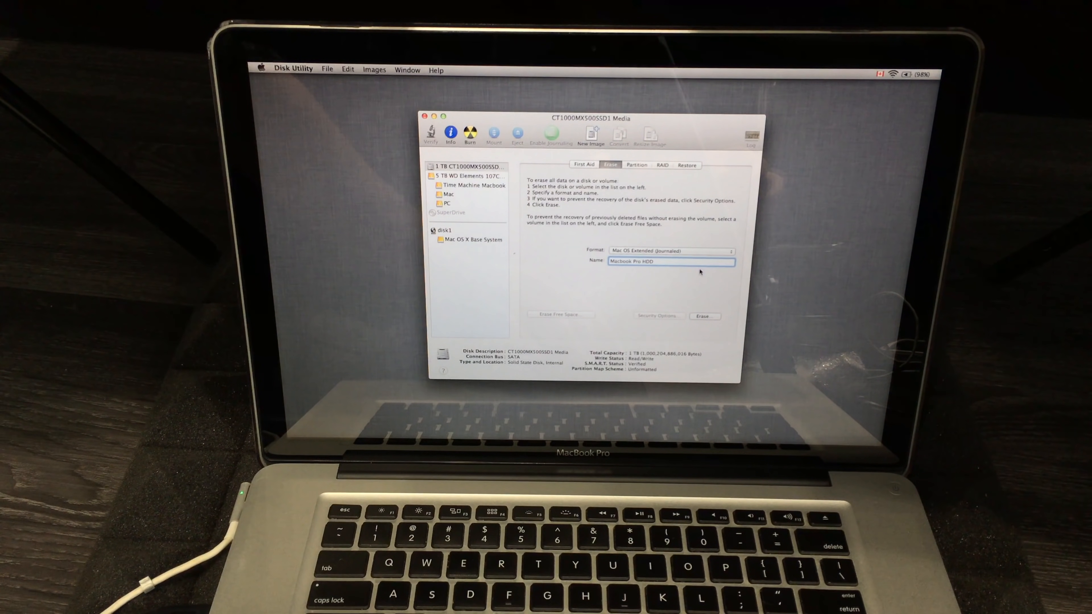
pyautogui.moveTo(704, 305)
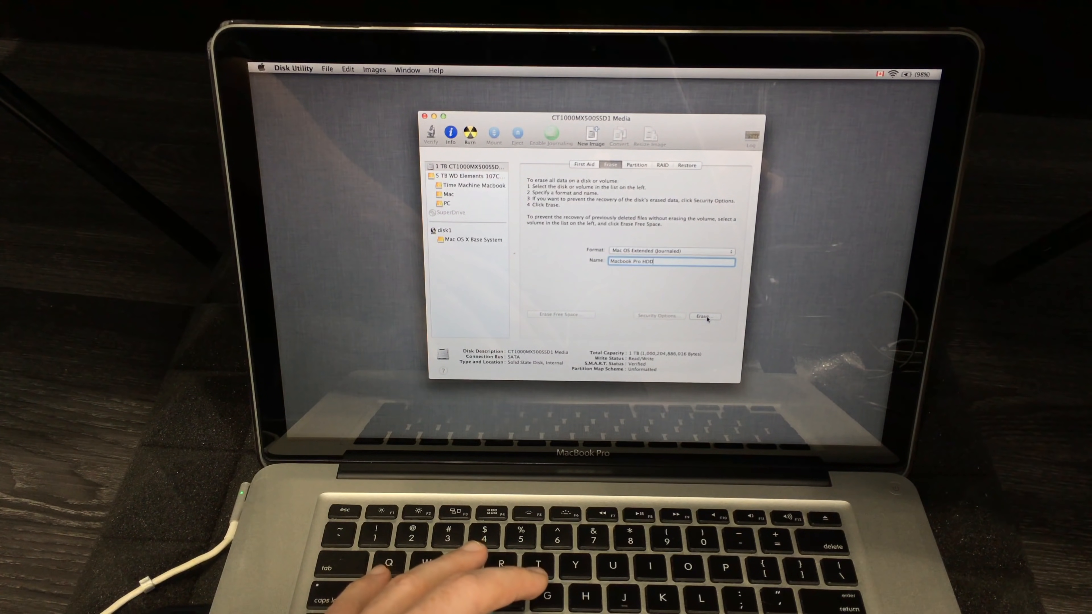
pyautogui.click(704, 316)
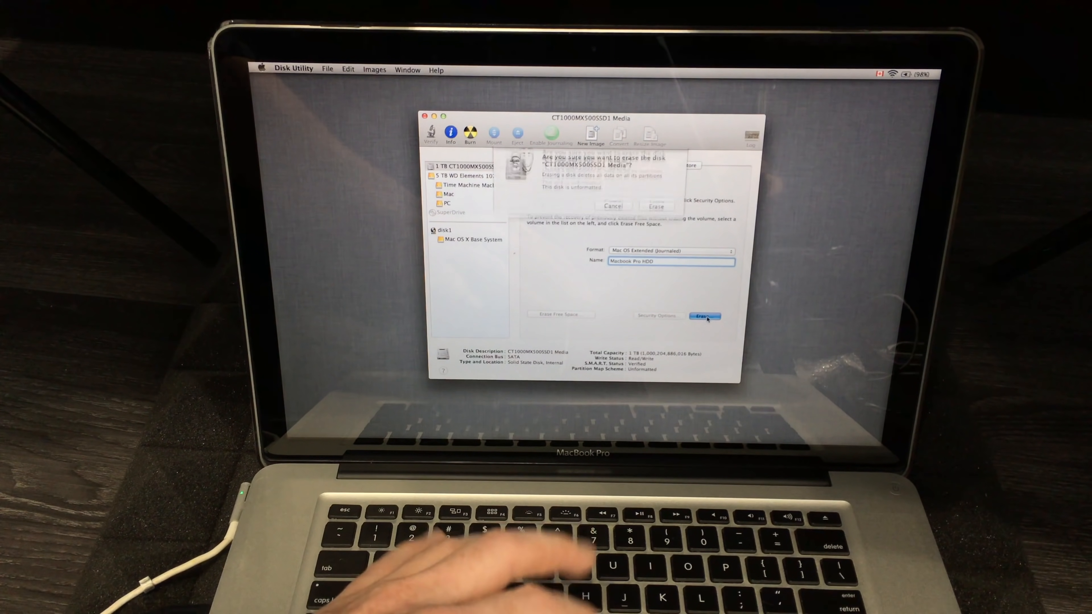
# Step: Confirm the erase so the SSD holds a single 'Macbook Pro HDD' volume
pyautogui.click(705, 316)
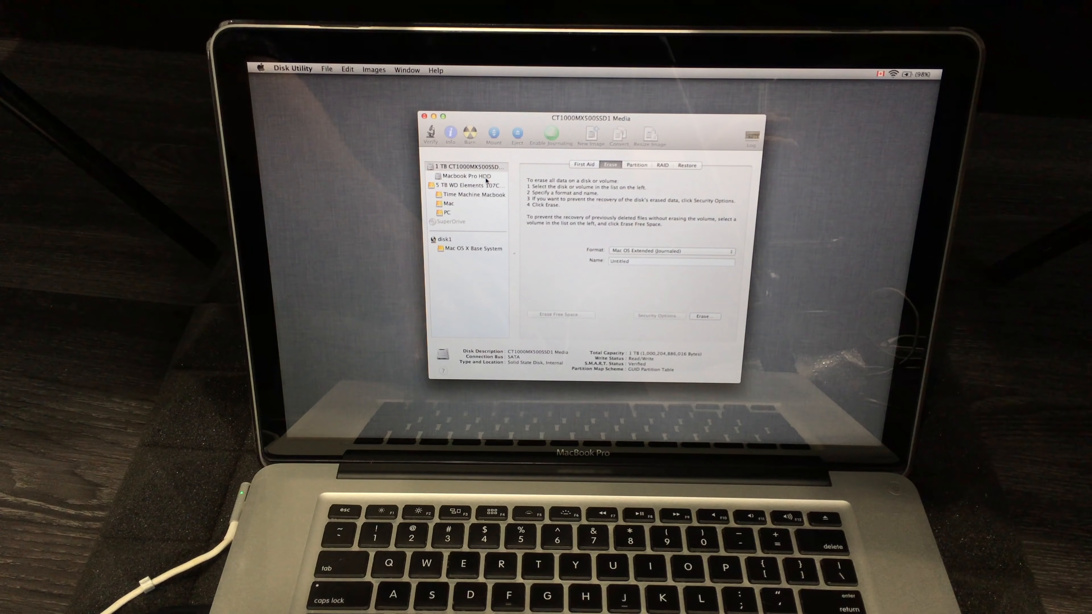
pyautogui.click(468, 176)
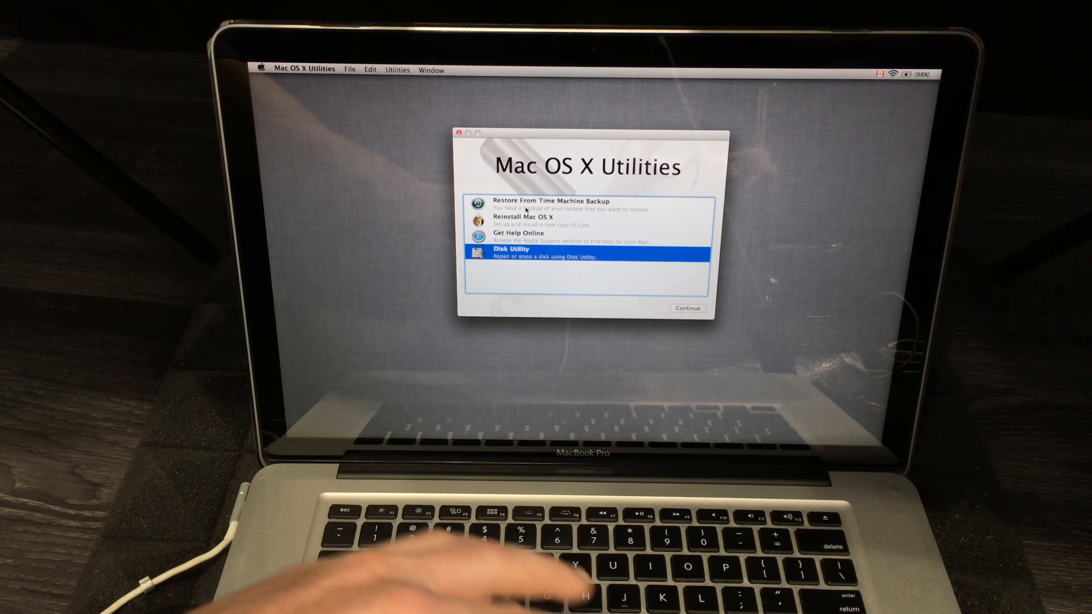
# Step: Choose Restore From Time Machine Backup in Mac OS X Utilities and continue
pyautogui.click(549, 204)
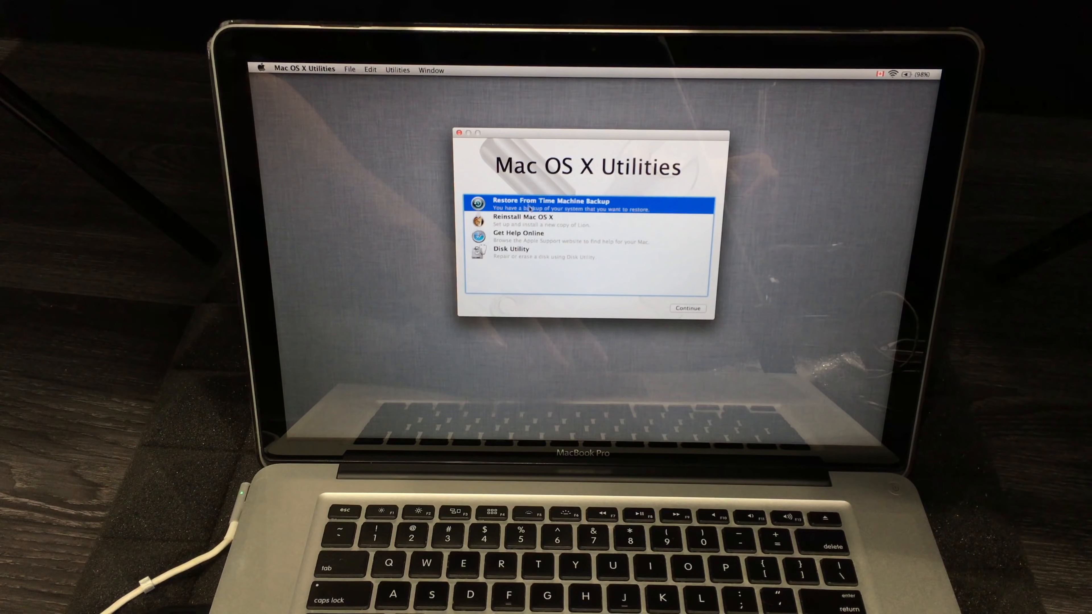
pyautogui.click(550, 221)
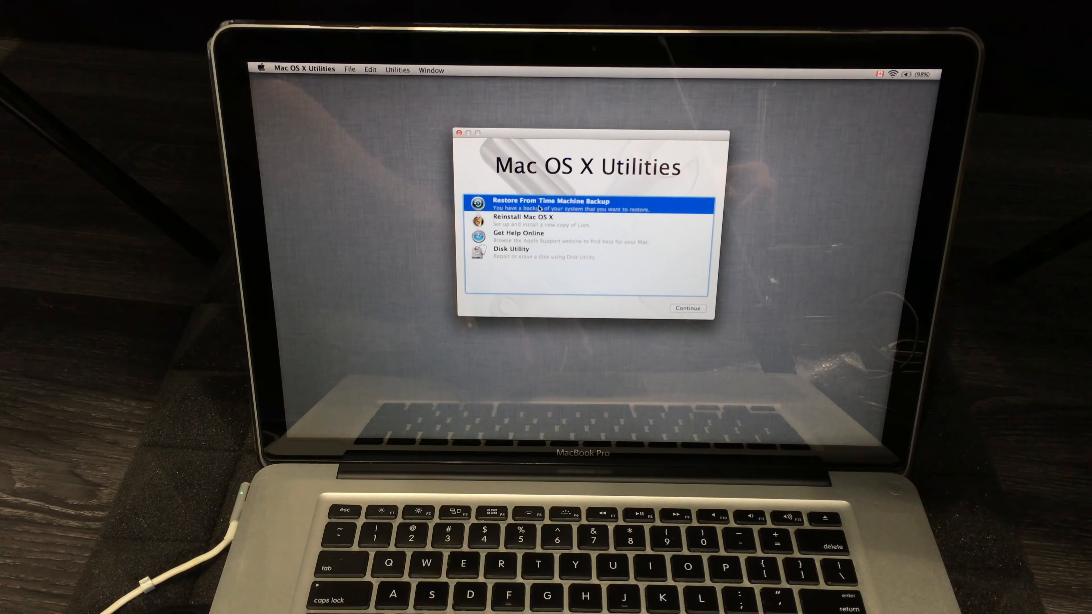
pyautogui.click(686, 308)
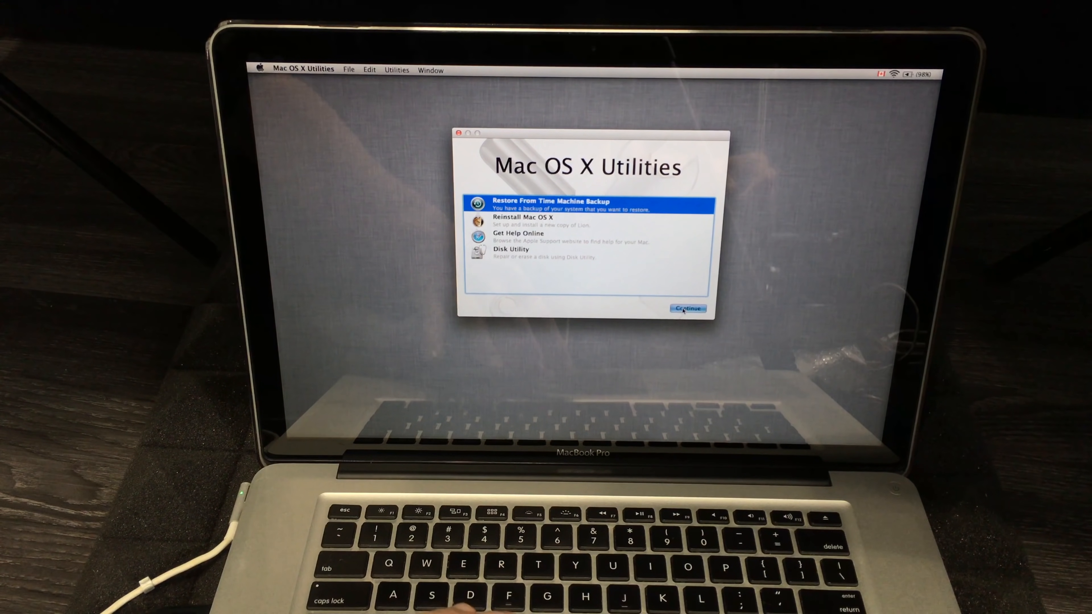
# Step: Pick the Time Machine Macbook disk as backup source, listing its December 5, 2018 backups
pyautogui.click(687, 308)
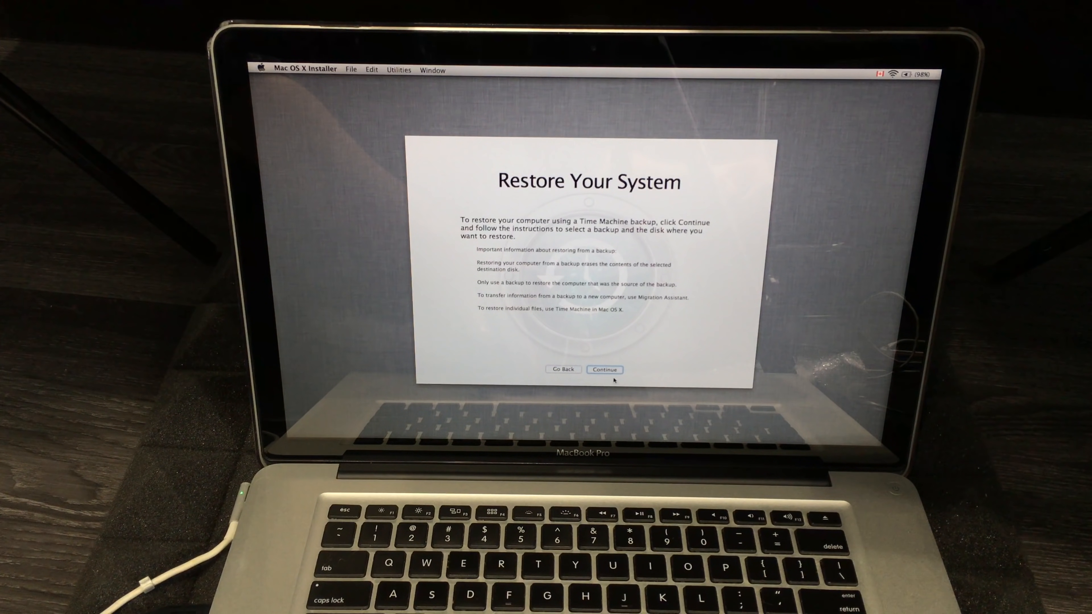
pyautogui.click(604, 369)
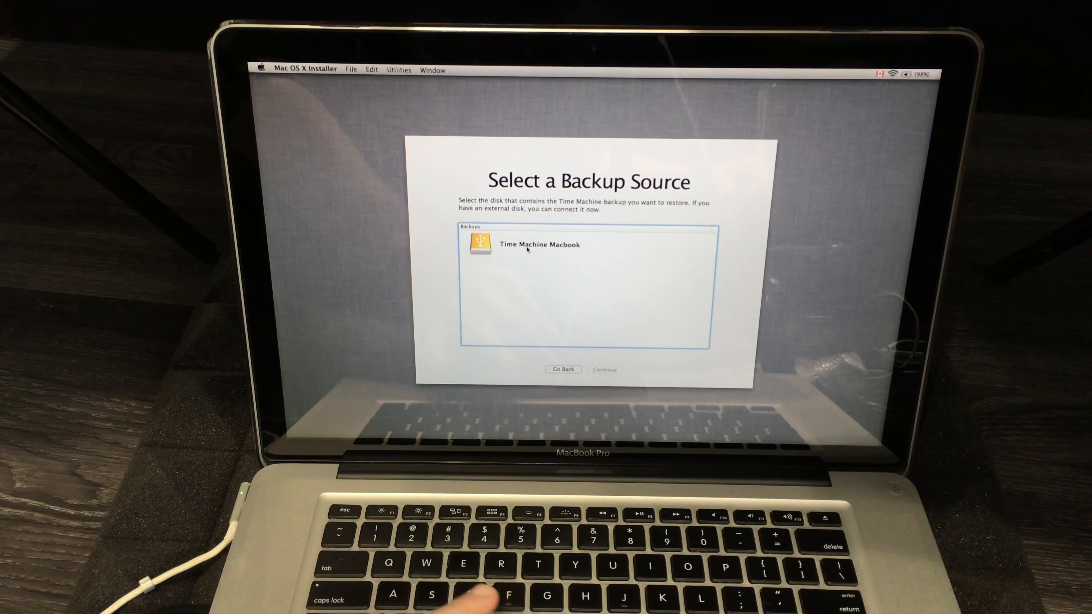
pyautogui.click(539, 245)
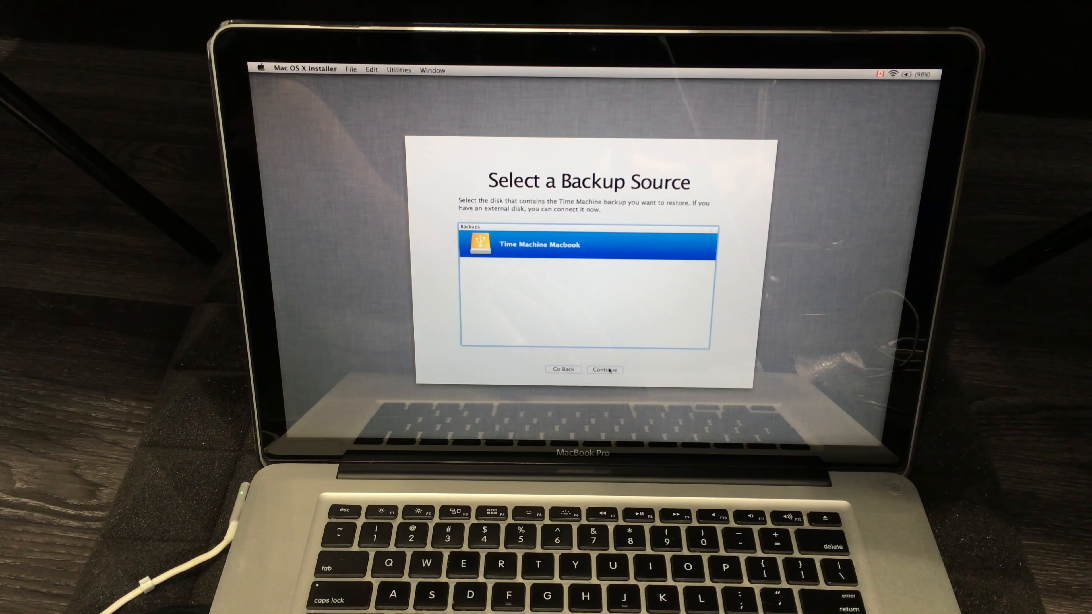
pyautogui.click(604, 369)
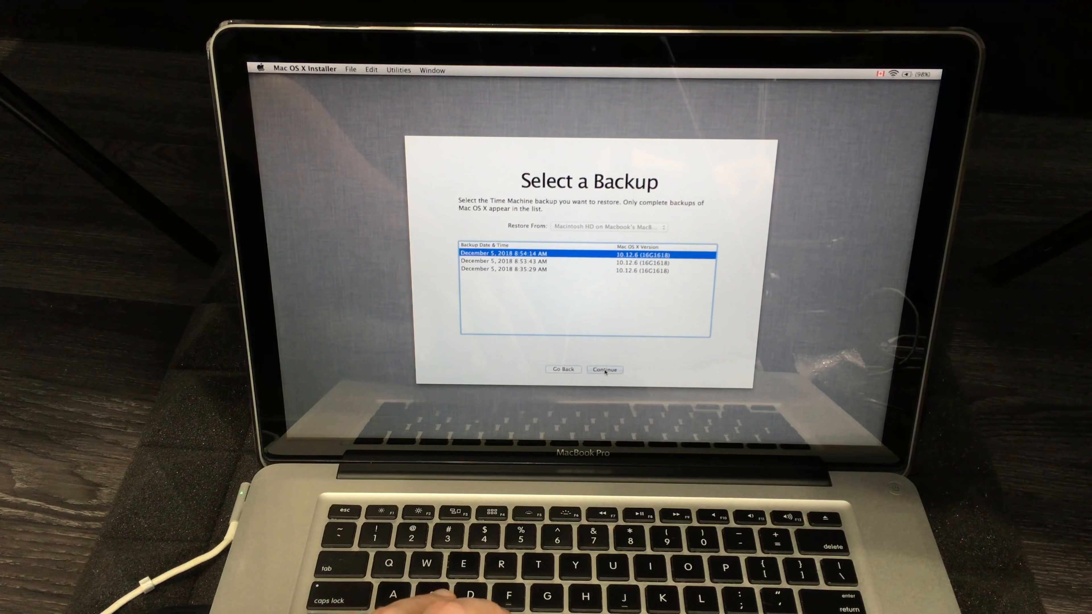
# Step: Restore the newest backup onto Macbook Pro HDD, accepting that the disk is erased first
pyautogui.click(604, 369)
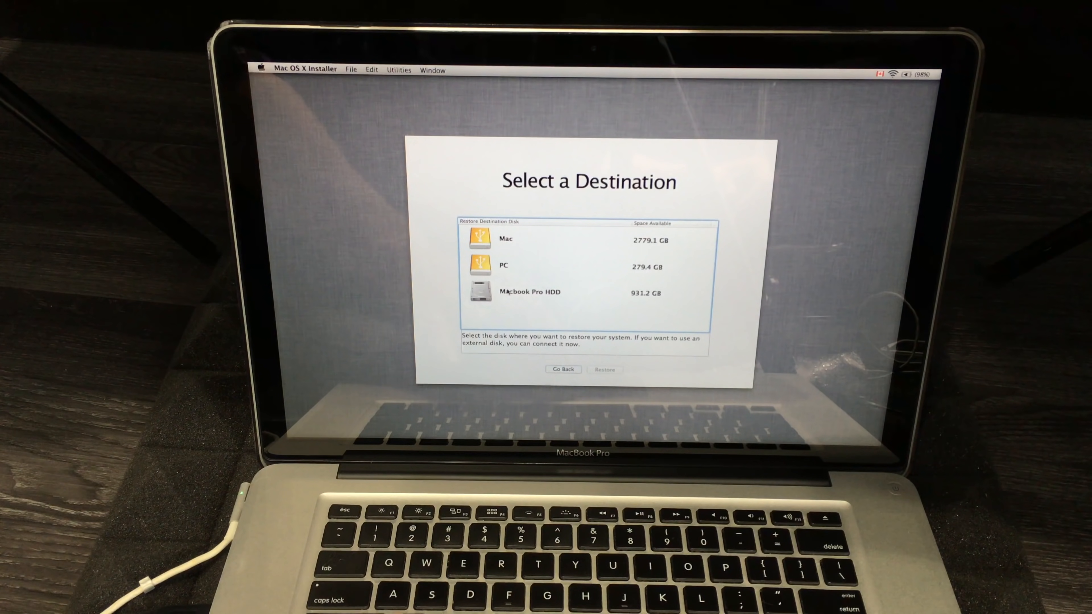
pyautogui.click(530, 292)
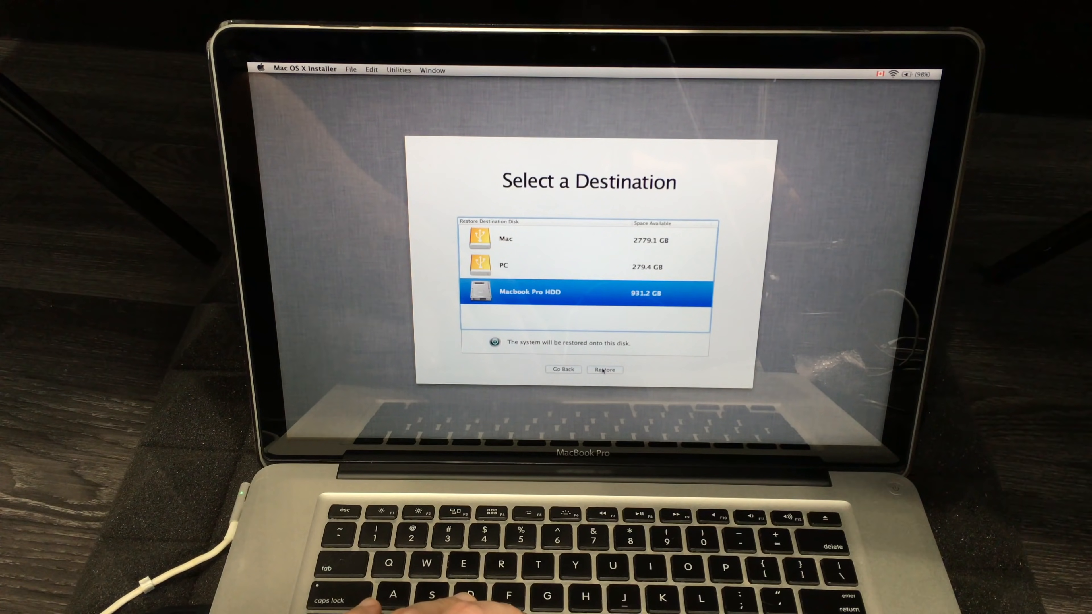
pyautogui.click(605, 369)
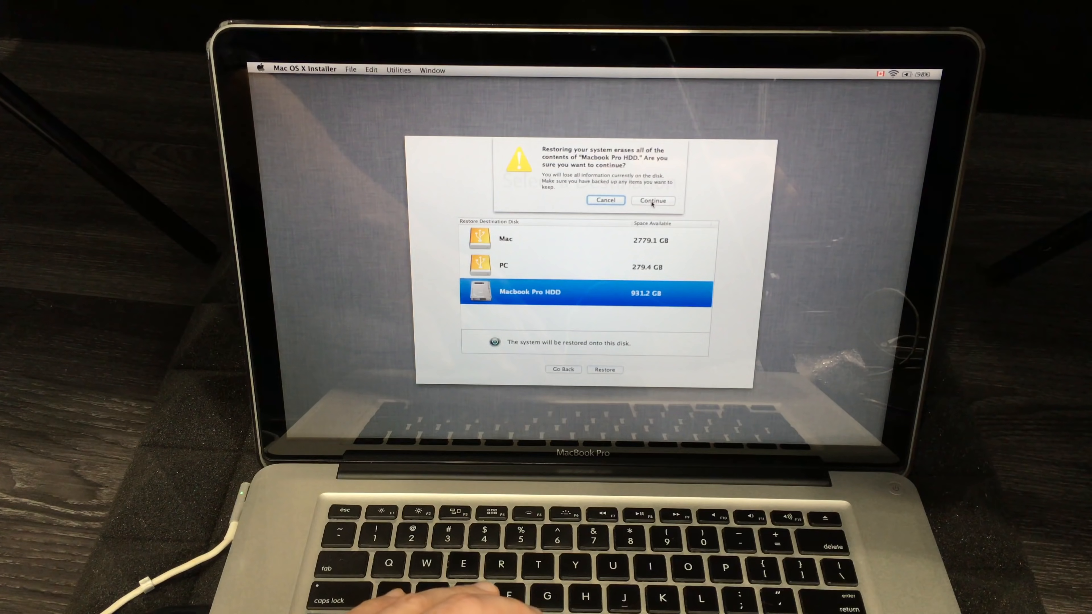
pyautogui.click(651, 201)
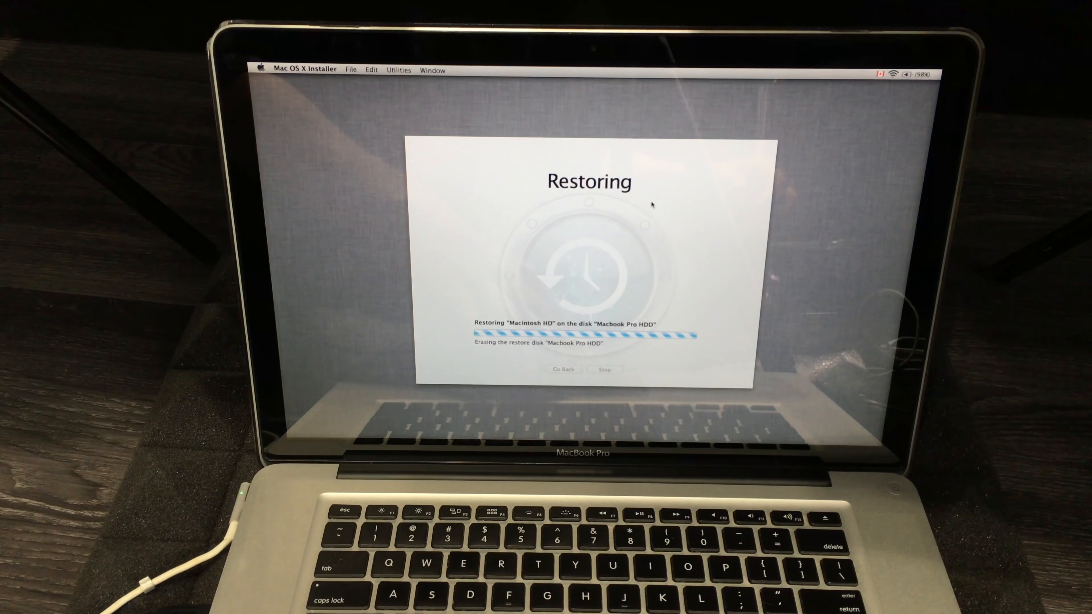